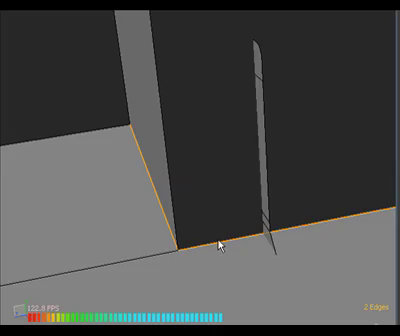
mouse_move(135, 105)
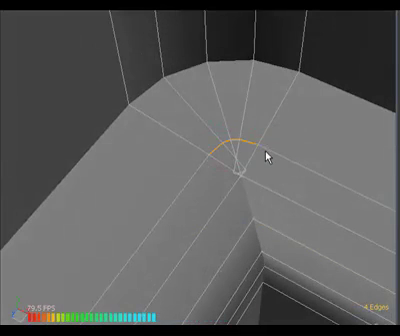
Step: Select the six-edge row curving around the wall's rounded corner along its top edge
left_click(175, 188)
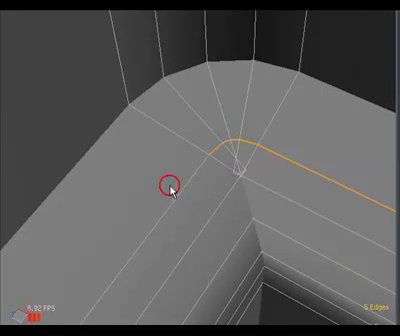